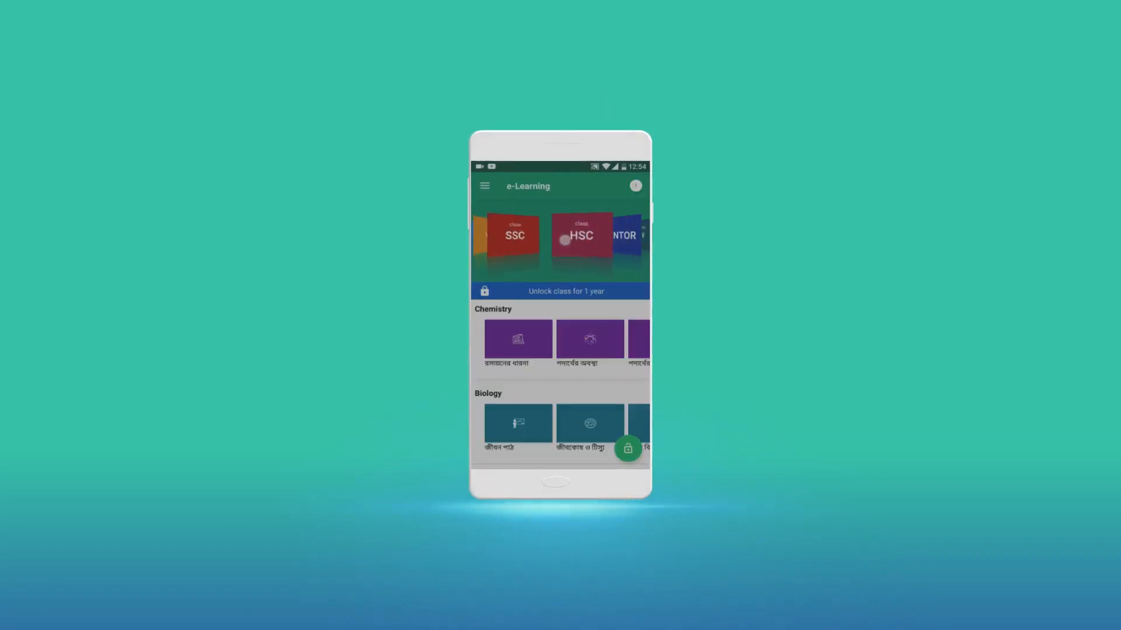
scroll(down, 3)
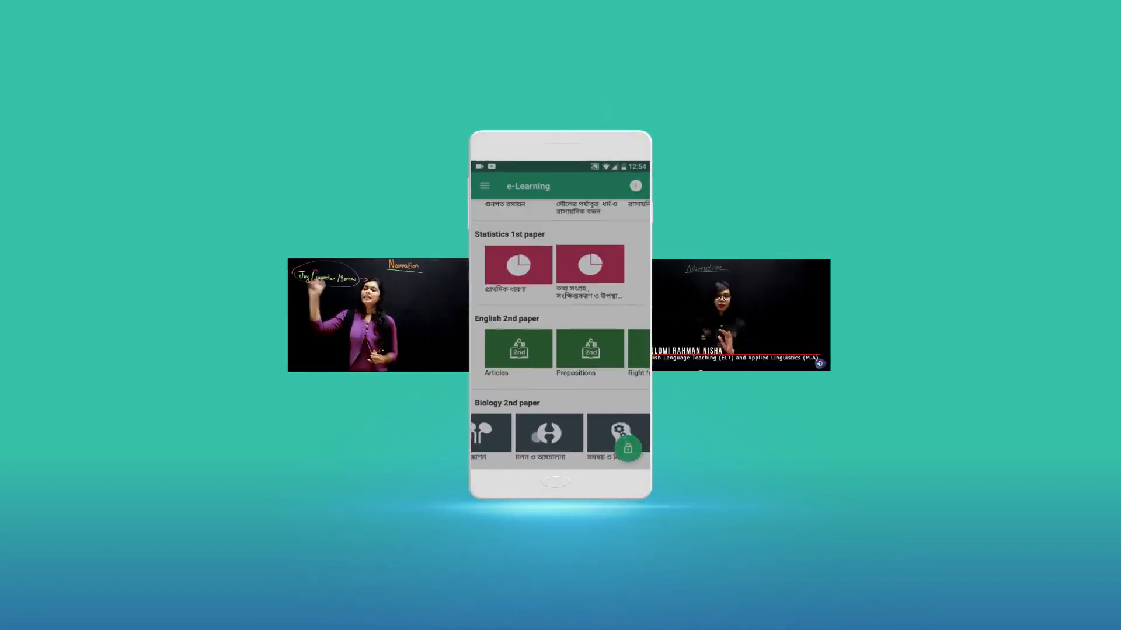